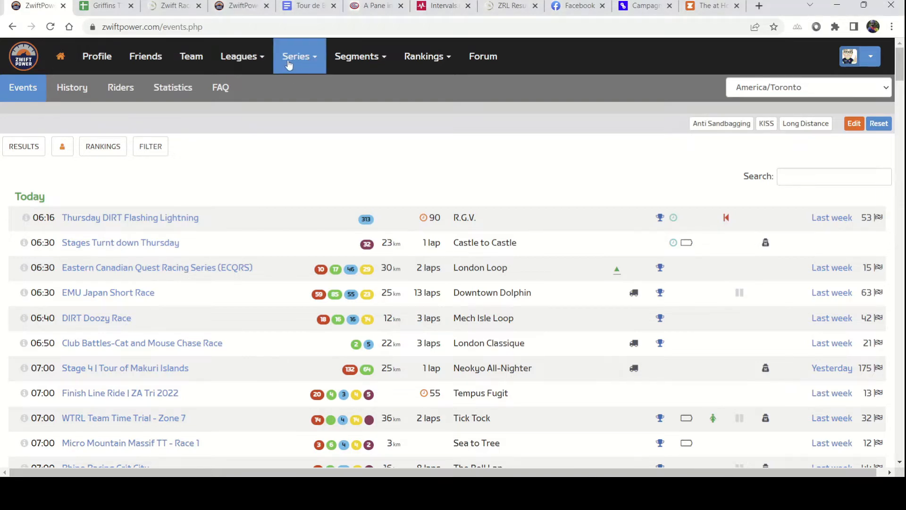
- Choose the Herd Winter Racing league from the Series menu
click(296, 56)
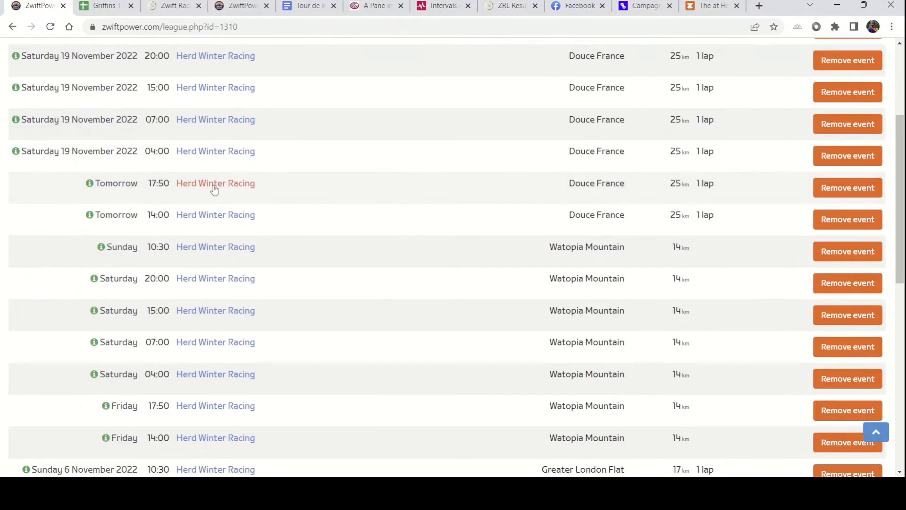
- Open the Tomorrow 17:50 Herd Winter Racing event on Douce France and scroll its page
click(216, 183)
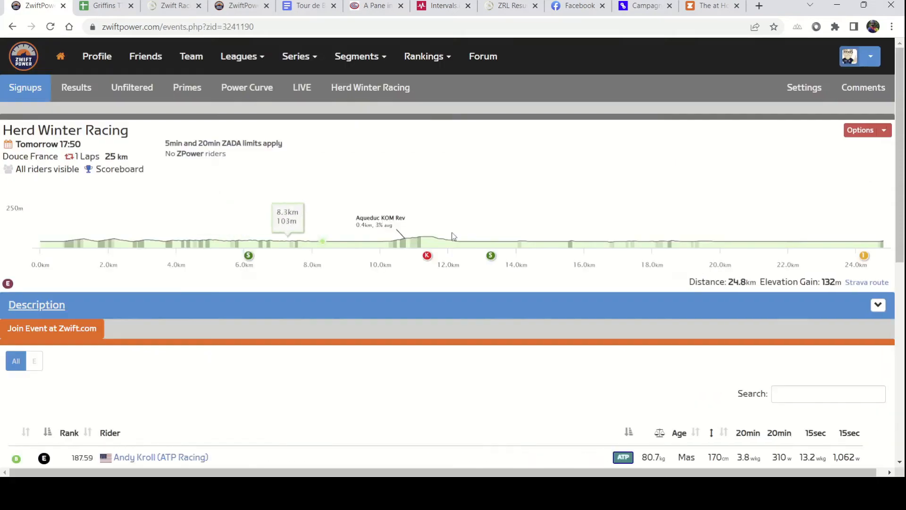
scroll(down, 3)
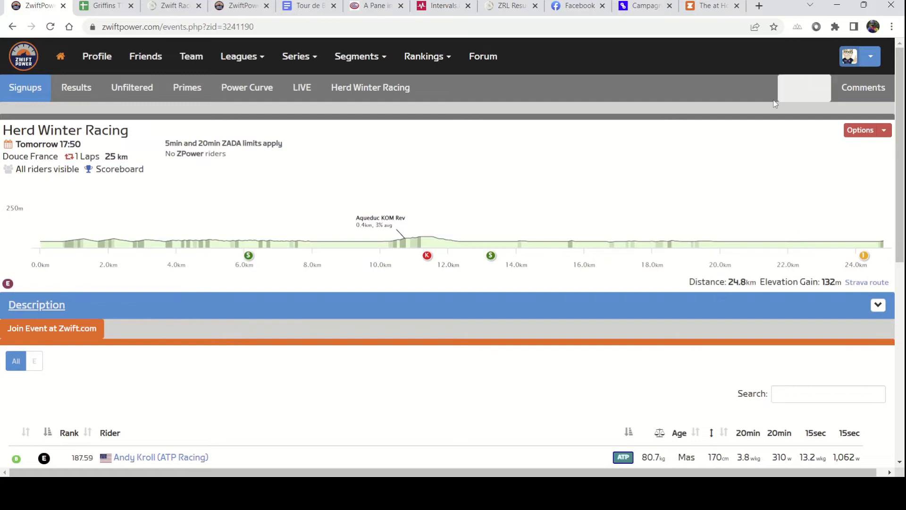
- Set My Team to The Herd and My Name to 'Craig M', then apply changes
click(804, 87)
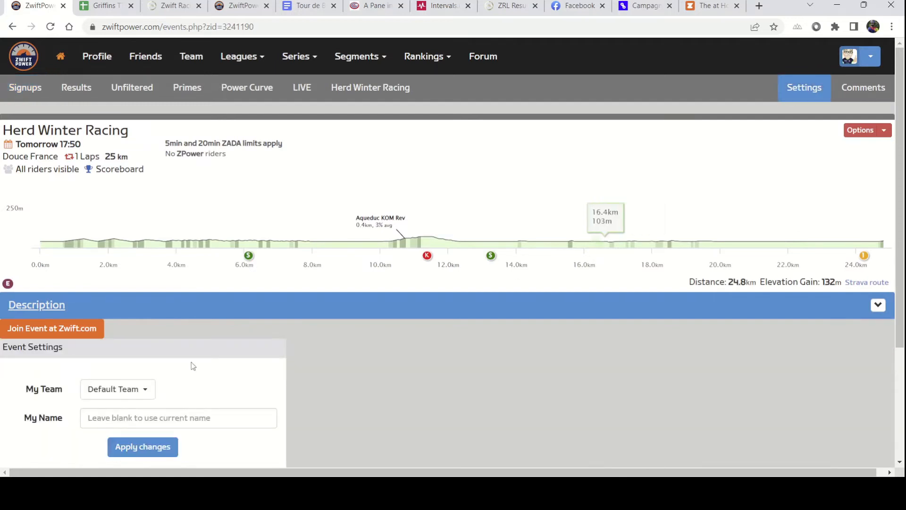
click(117, 388)
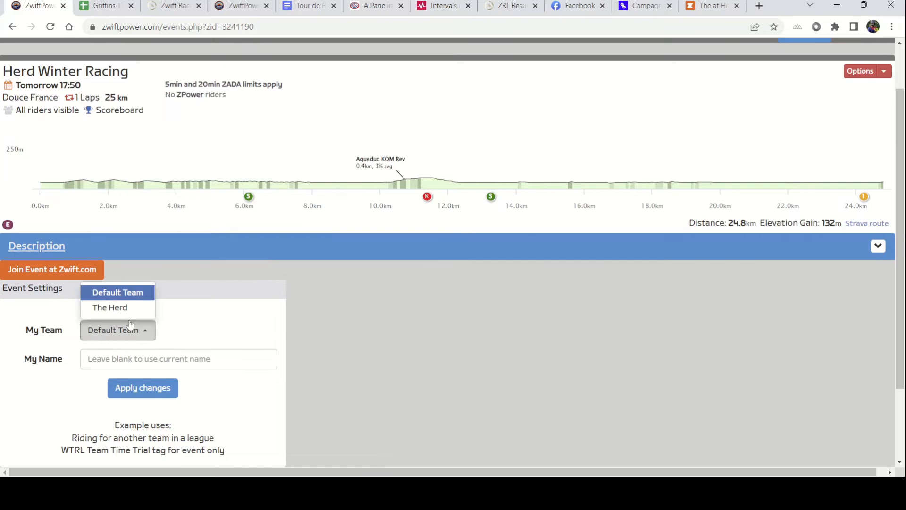
click(109, 307)
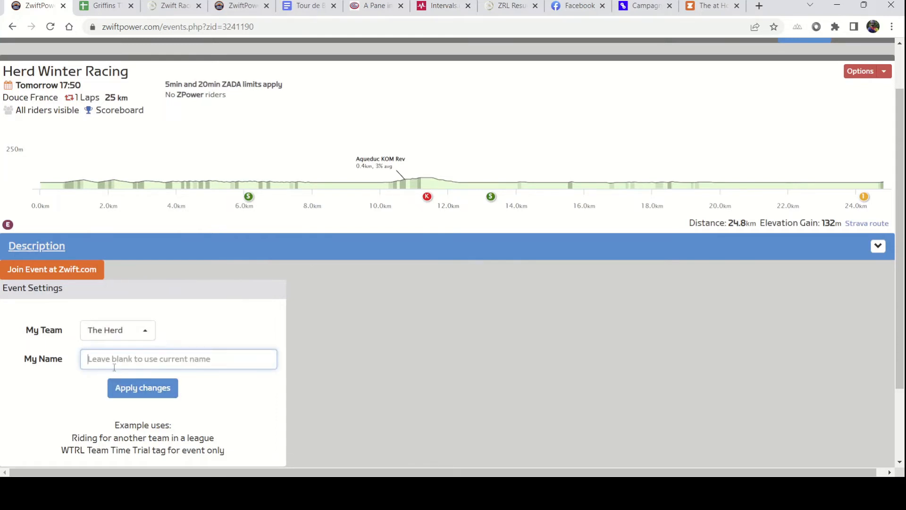
text(Craig Martin (Herd of Wedge)
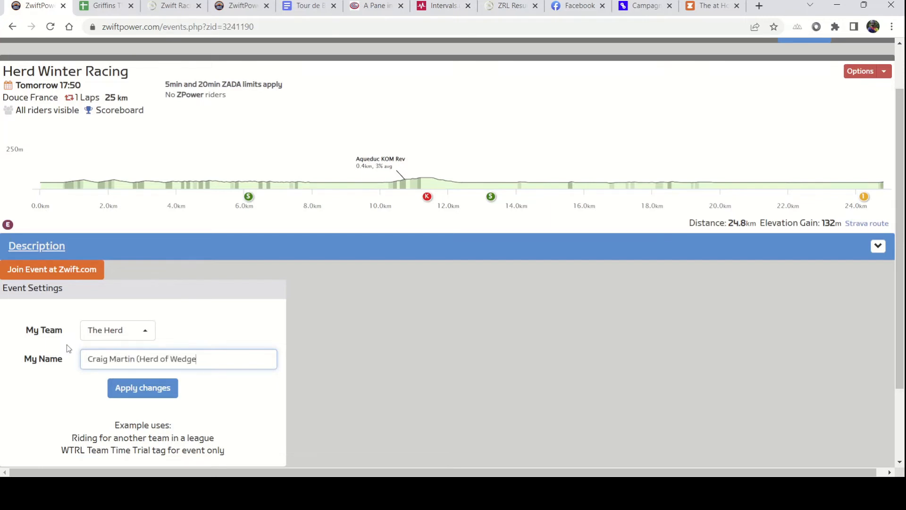
click(142, 387)
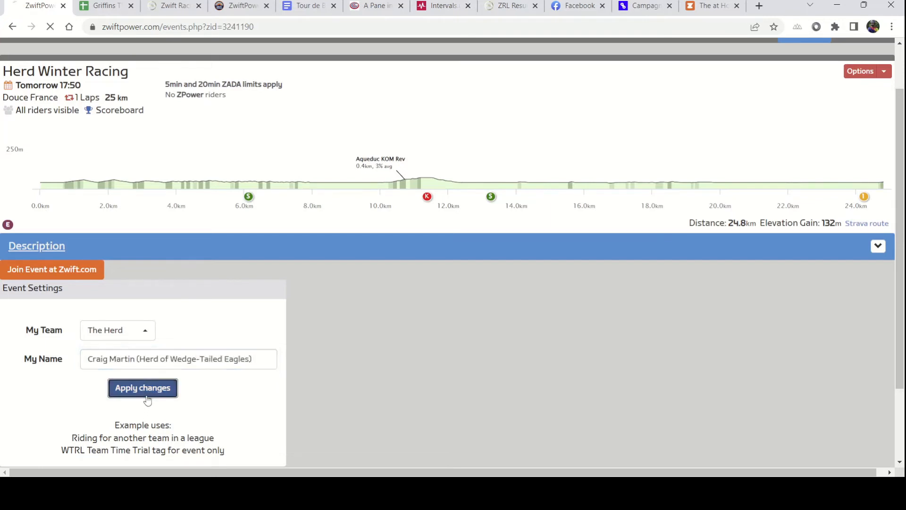
- Resubmit the settings and scroll down to the event's rider signup list
click(142, 388)
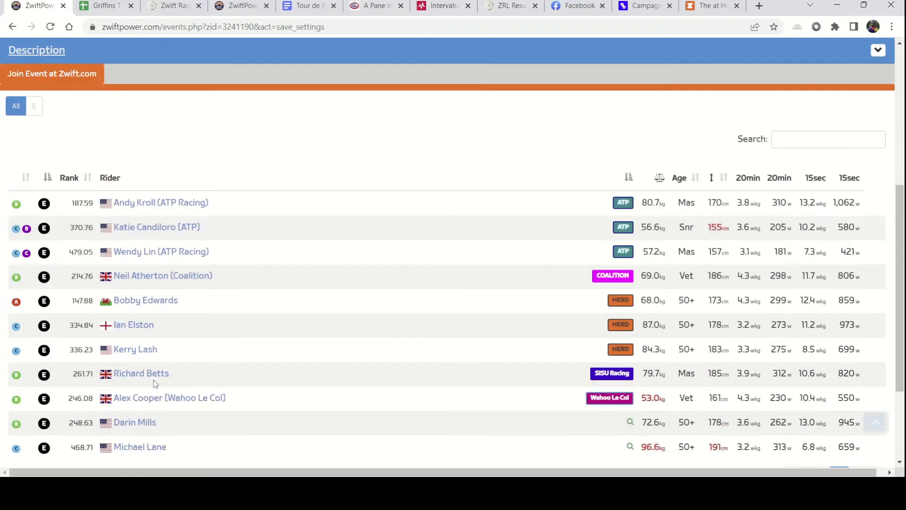
scroll(down, 3)
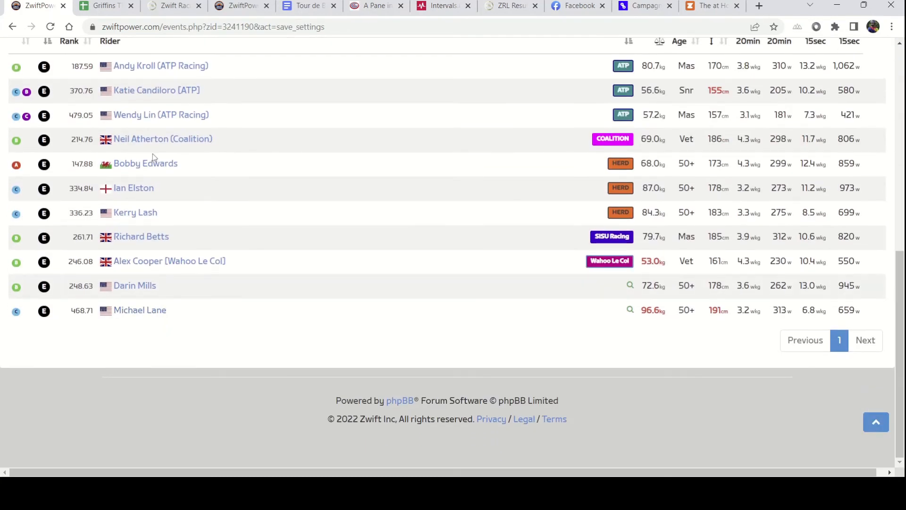
mouse_move(341, 258)
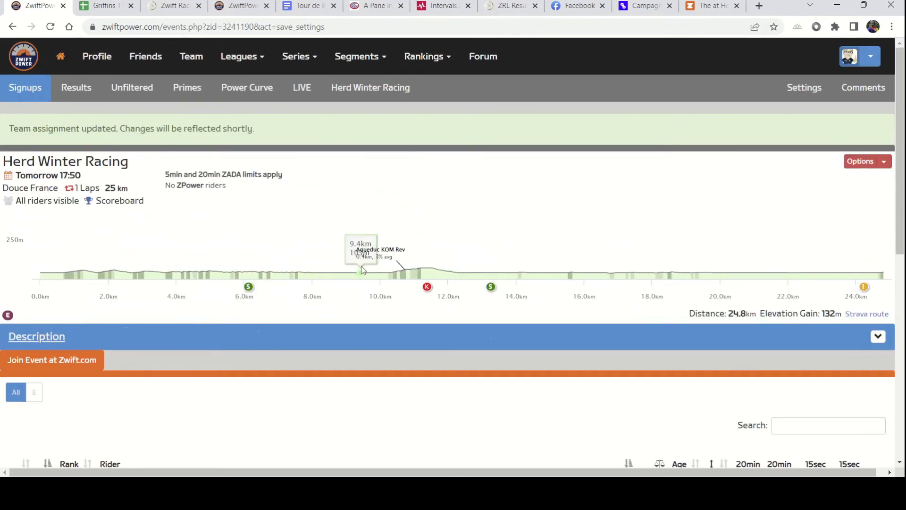
mouse_move(363, 283)
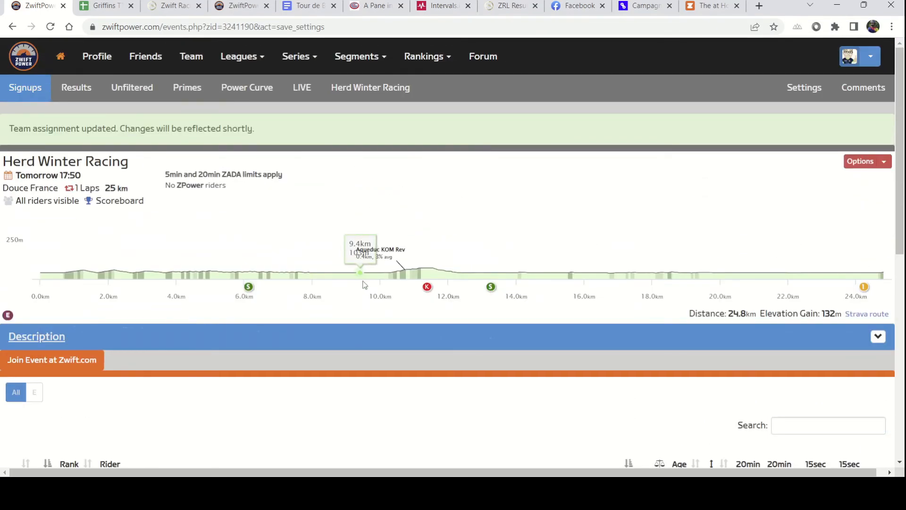